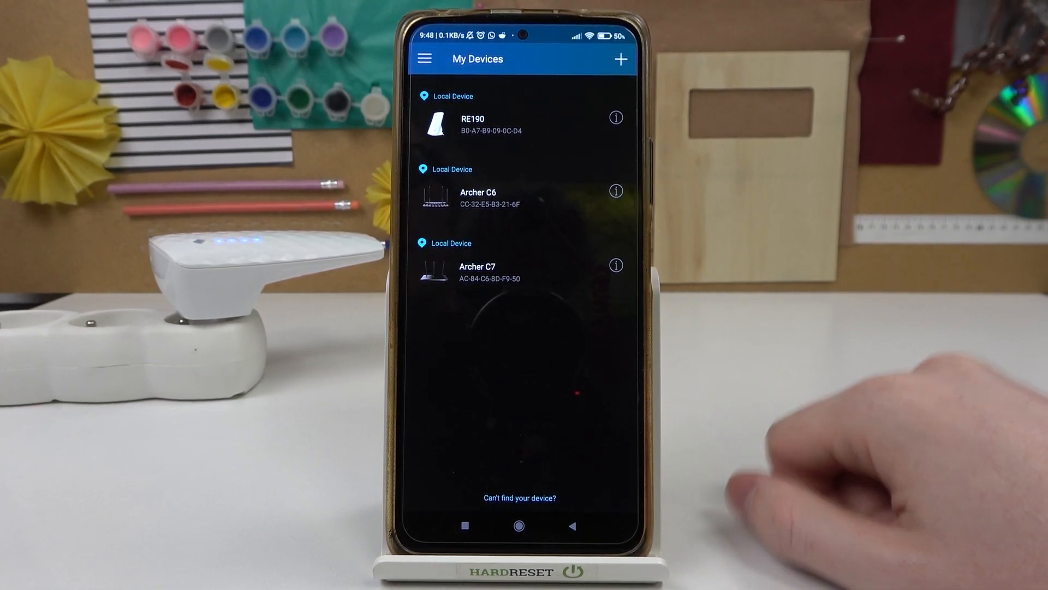
Step: Go into the RE190 extender from My Devices and show its Tools list of settings
{"action": "left_click", "coordinate": [472, 124]}
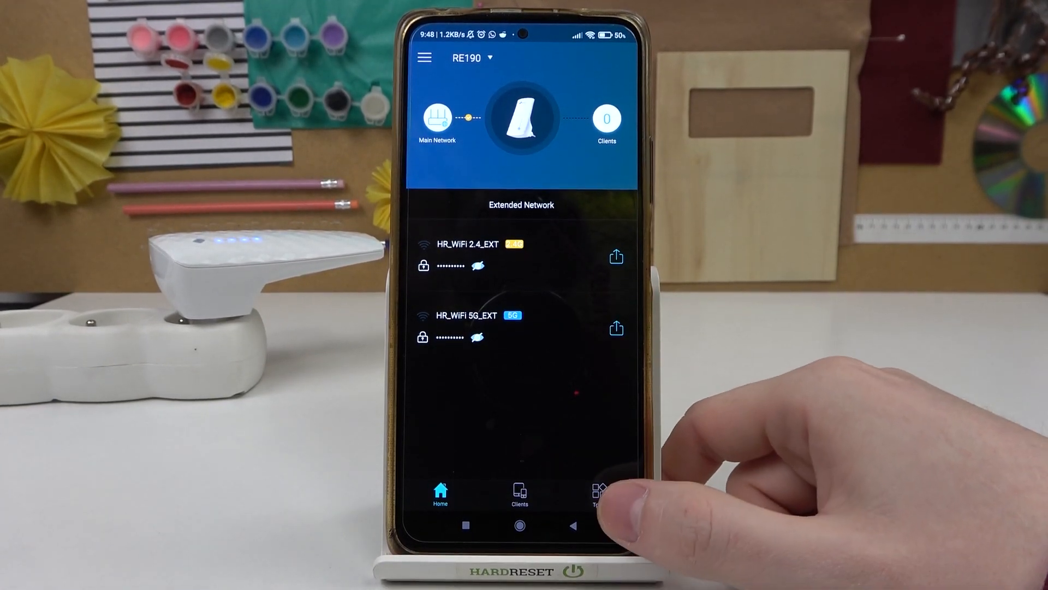
{"action": "left_click", "coordinate": [597, 494]}
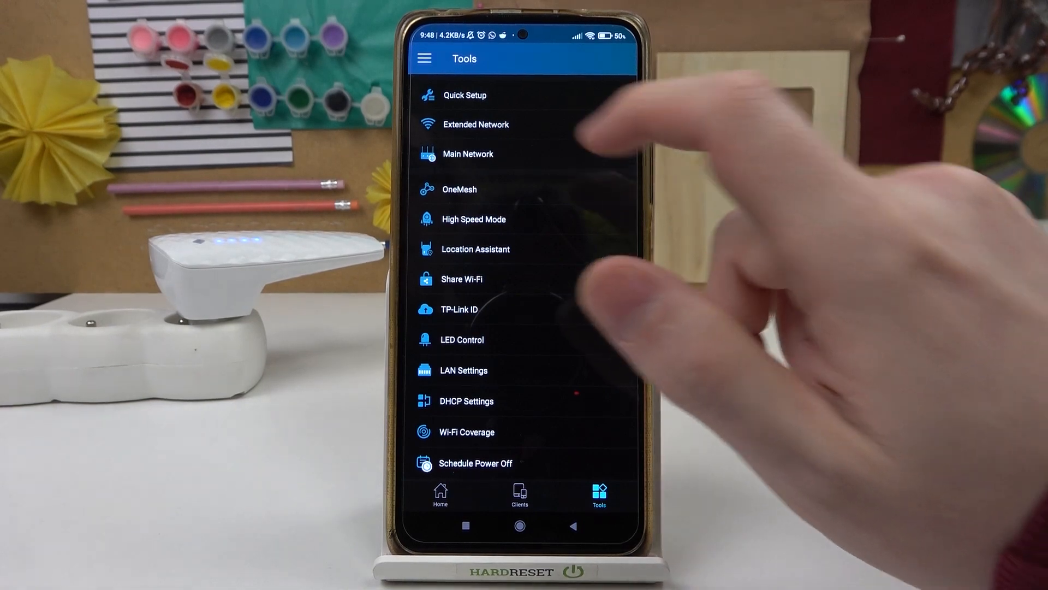
Step: Review the Main Network details, comparing the 2.4G and 5G host networks and ending on 2.4G
{"action": "left_click", "coordinate": [469, 154]}
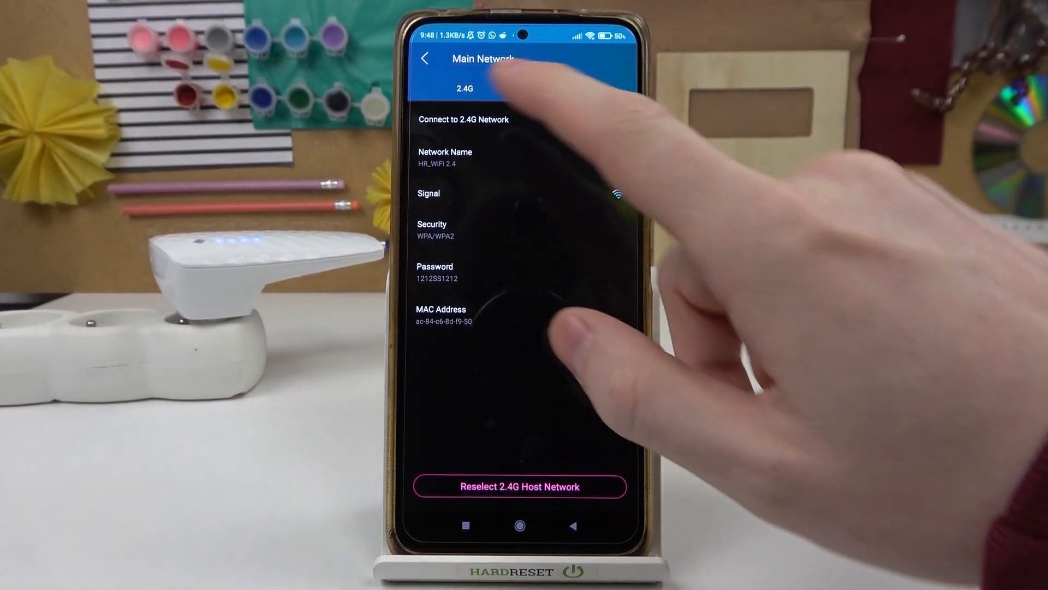
{"action": "left_click", "coordinate": [611, 120]}
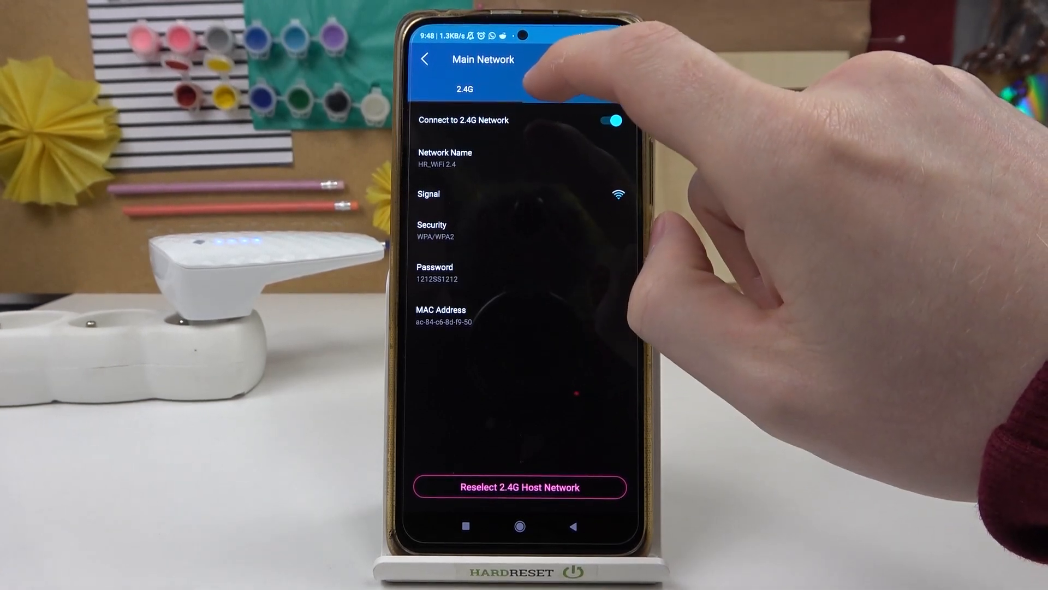
{"action": "left_click", "coordinate": [579, 88]}
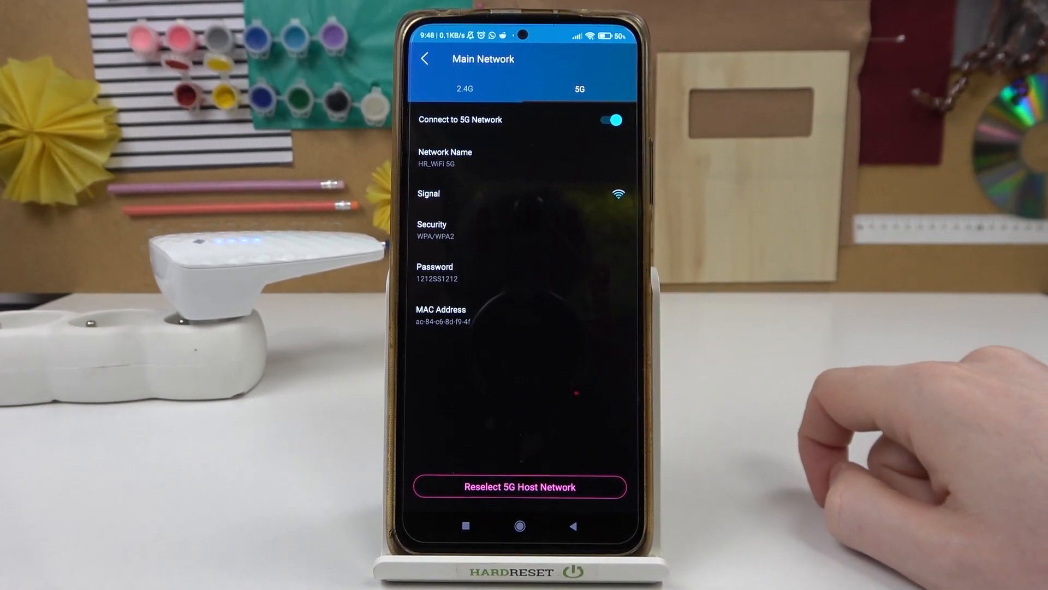
{"action": "left_click", "coordinate": [464, 88]}
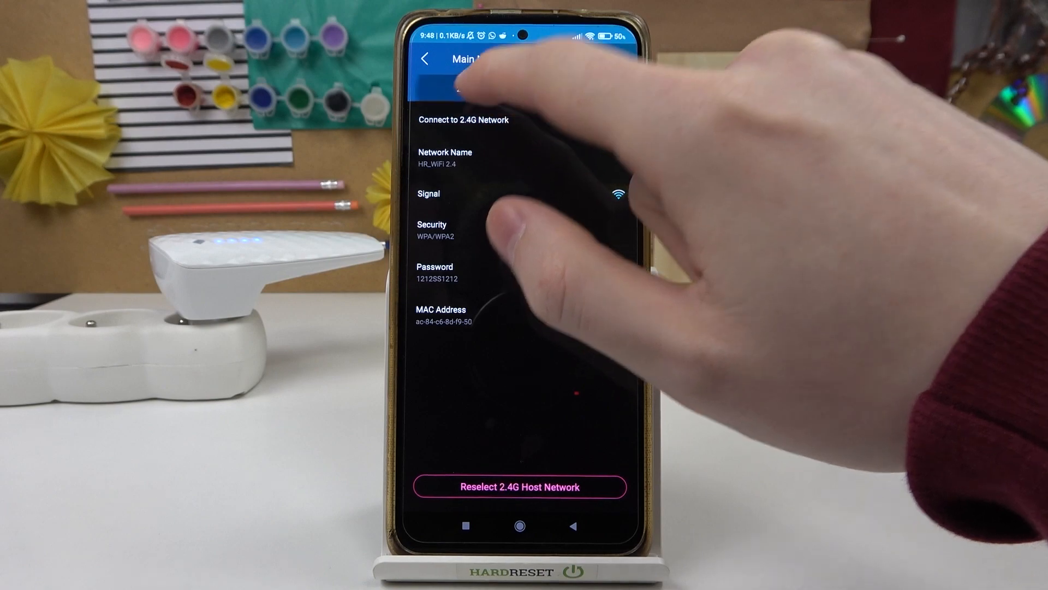
{"action": "left_click", "coordinate": [578, 89]}
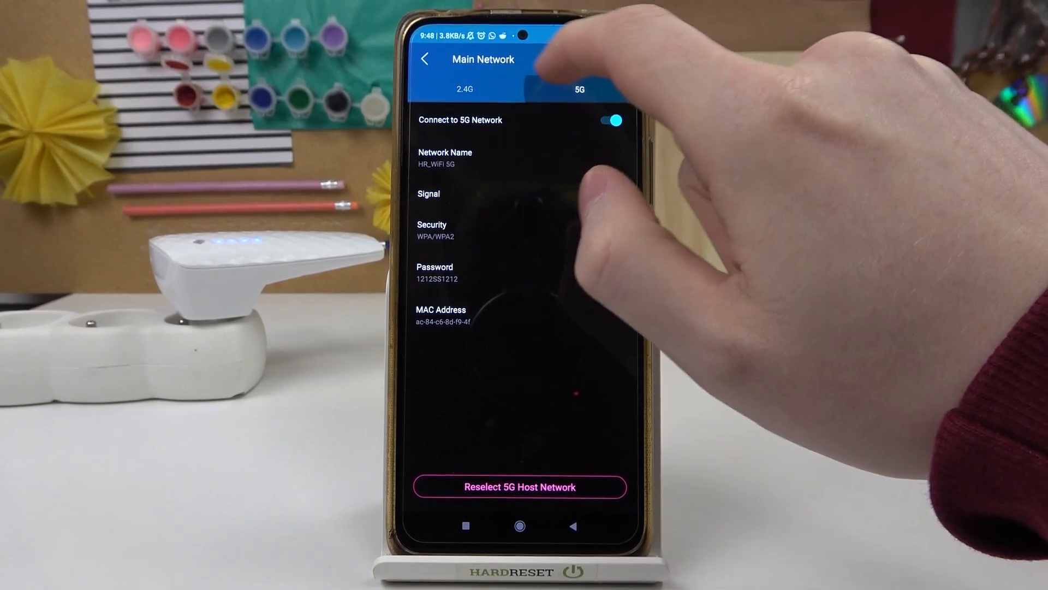
{"action": "left_click", "coordinate": [464, 89]}
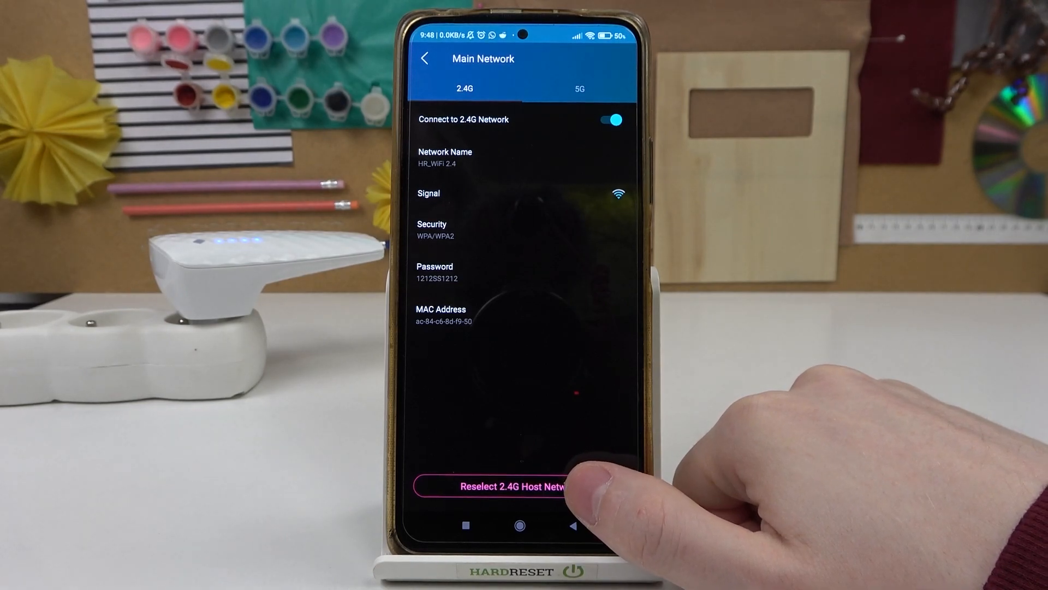
Step: Reselect the 2.4G host network to scan for nearby 2.4 GHz networks
{"action": "left_click", "coordinate": [510, 485]}
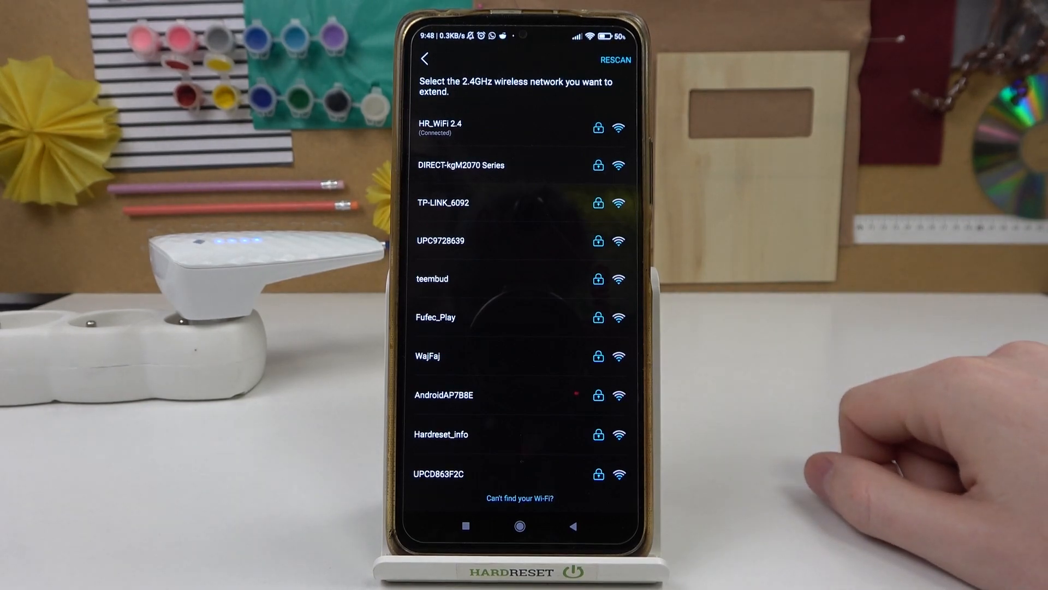
{"action": "left_click", "coordinate": [439, 126]}
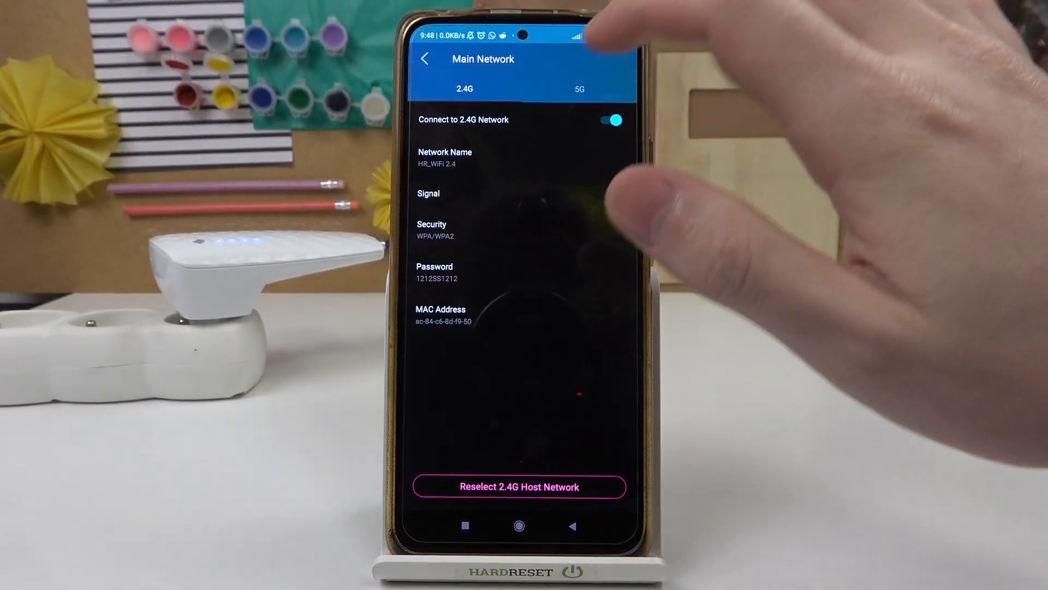
Step: Switch to the 5G host details and reselect the 5G host network to start scanning
{"action": "left_click", "coordinate": [578, 88]}
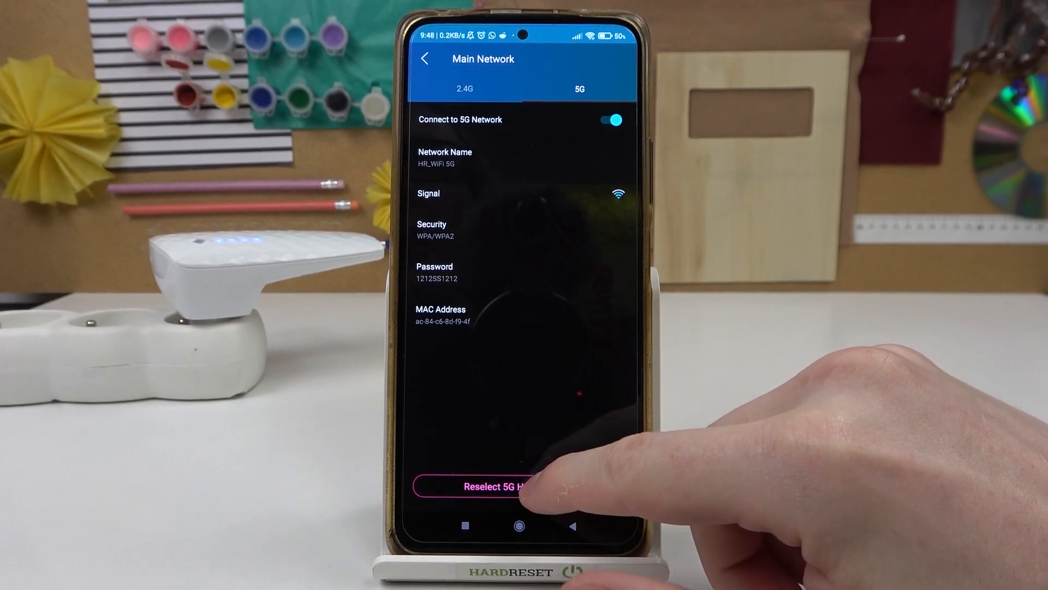
{"action": "left_click", "coordinate": [493, 486]}
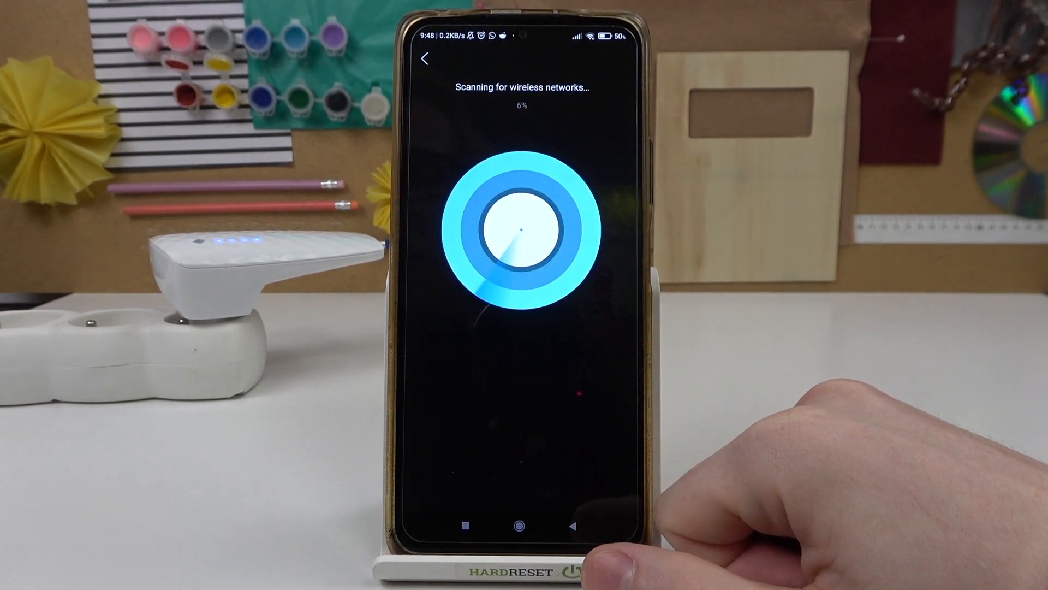